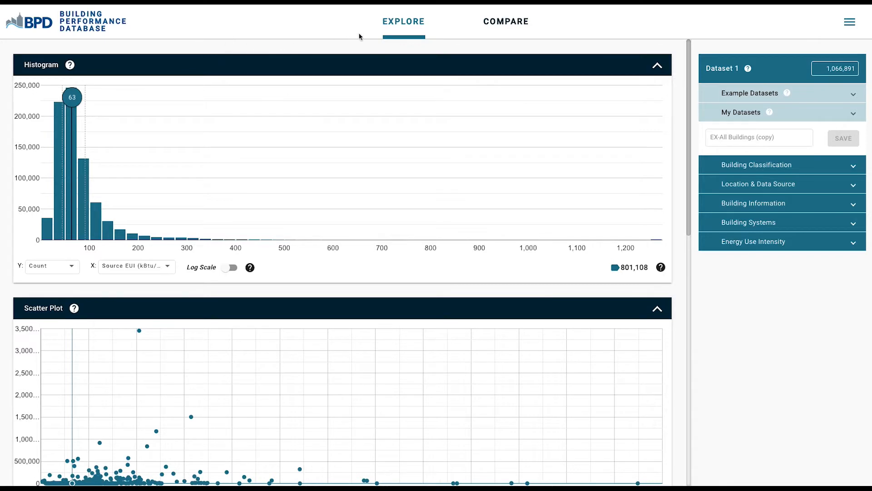
{"action": "mouse_move", "coordinate": [397, 23]}
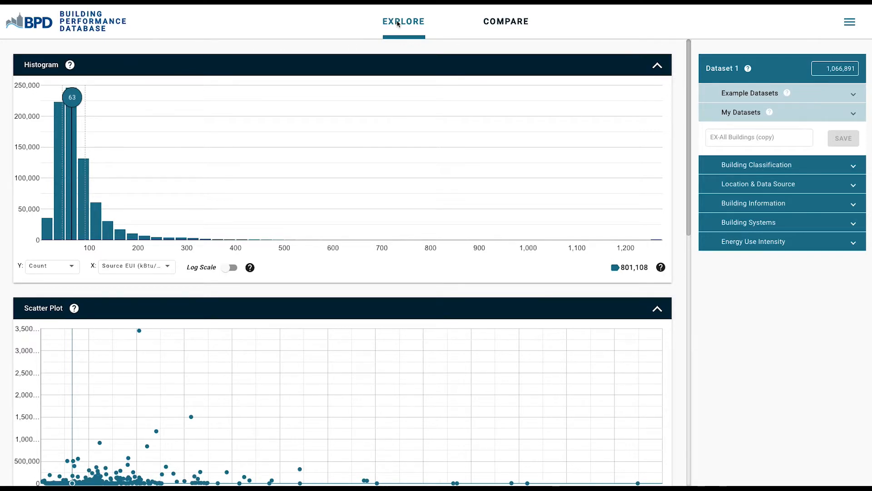
{"action": "mouse_move", "coordinate": [510, 24]}
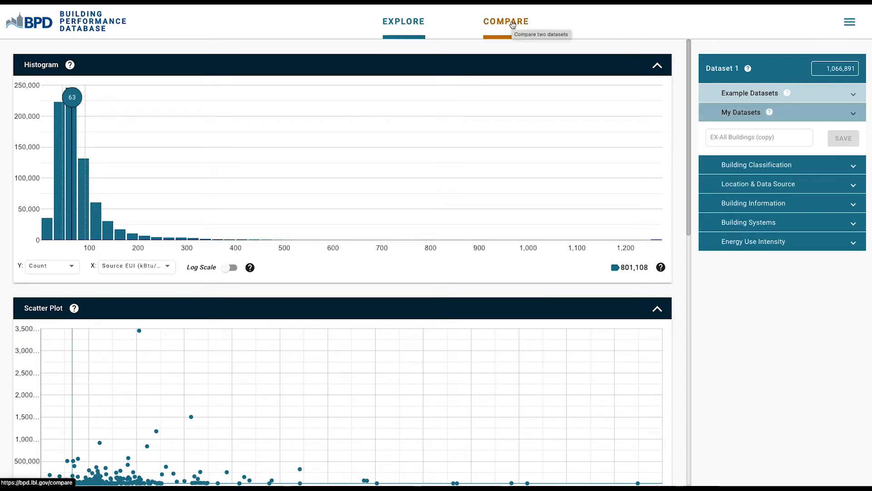
{"action": "mouse_move", "coordinate": [720, 38]}
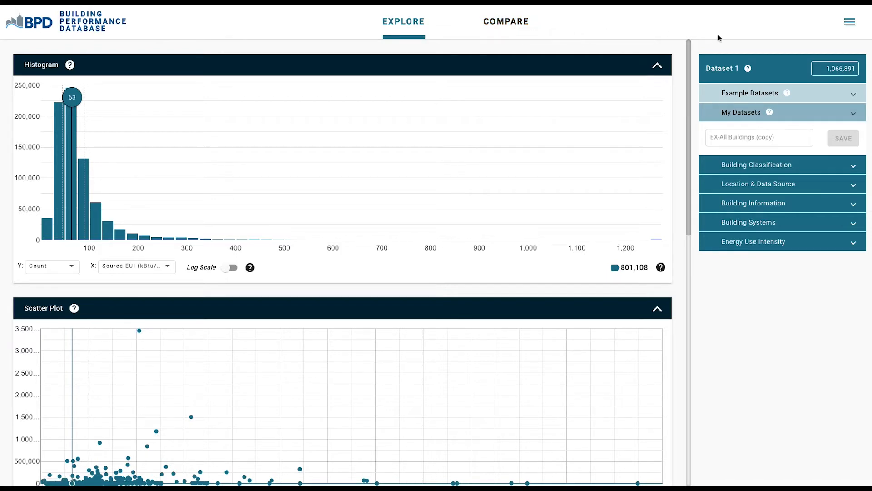
{"action": "mouse_move", "coordinate": [747, 68]}
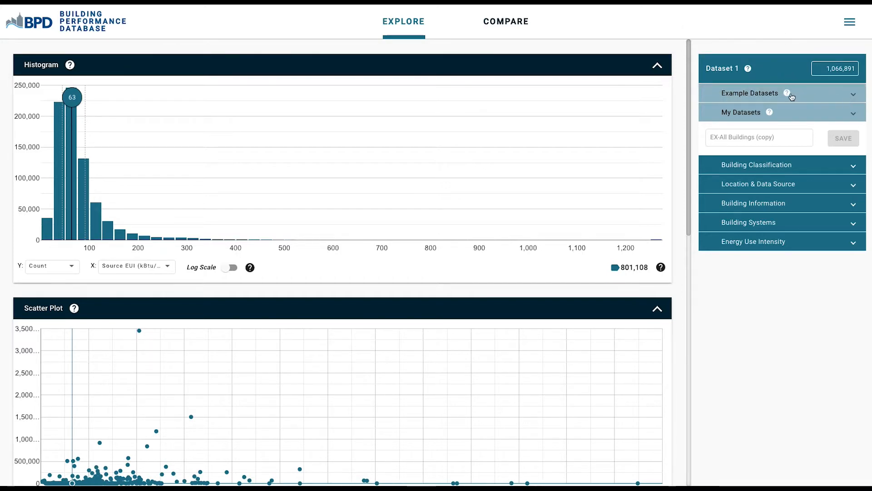
{"action": "mouse_move", "coordinate": [786, 93]}
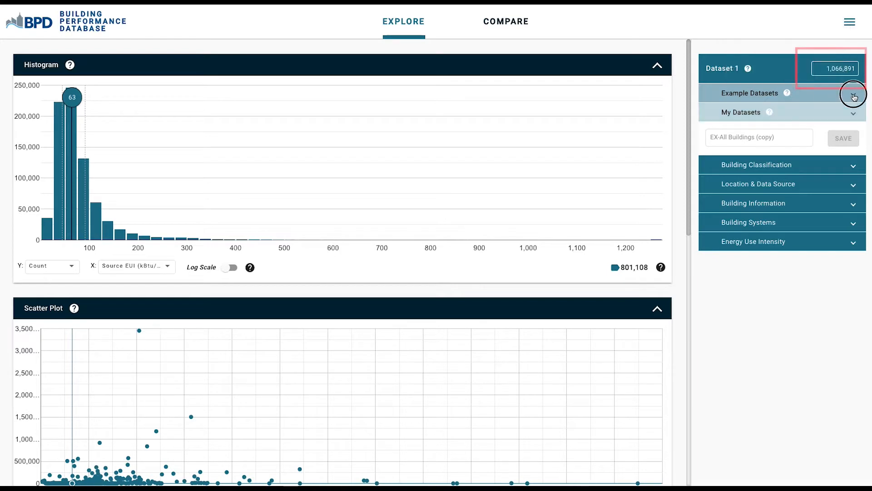
- Browse the Example Datasets list, then expand My Datasets to show CA Constant Volume and MA Commercial Buildings
{"action": "left_click", "coordinate": [750, 93]}
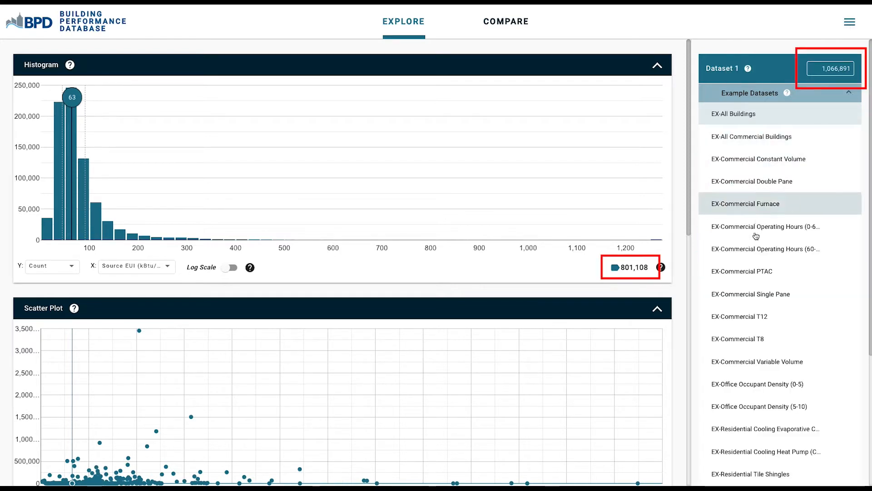
{"action": "scroll", "scroll_direction": "down", "scroll_amount": 3}
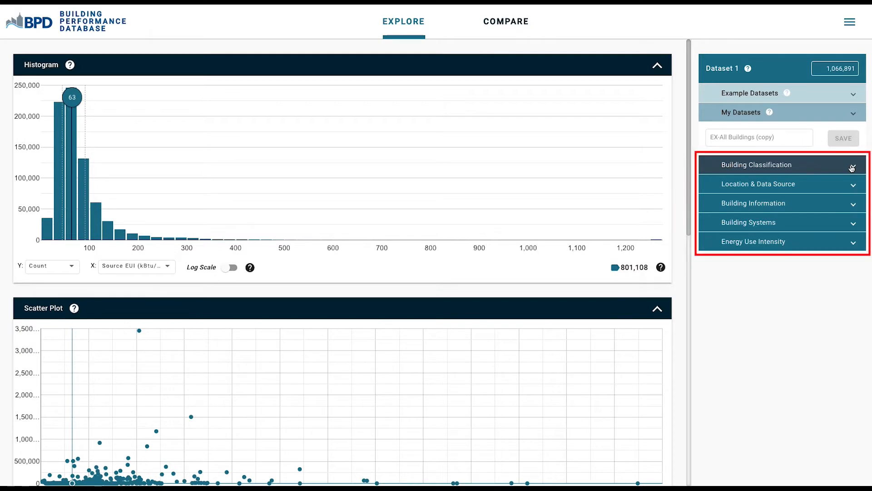
{"action": "left_click", "coordinate": [782, 164]}
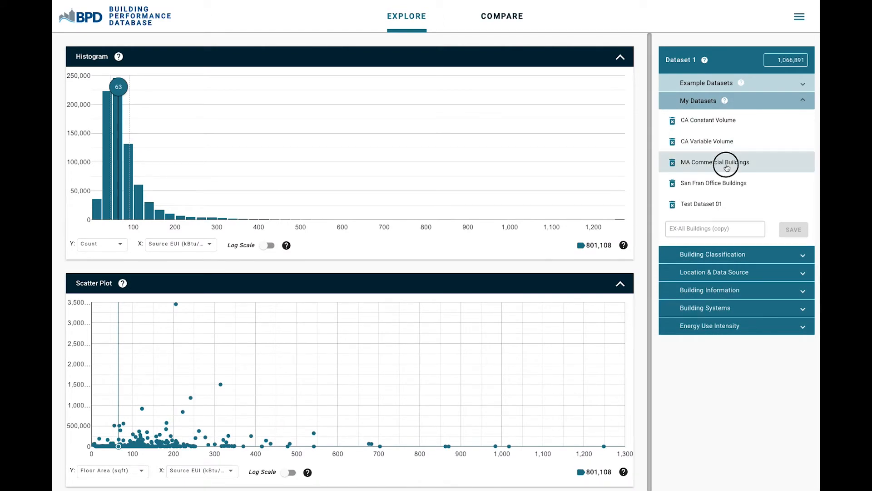
- Load MA Commercial Buildings (4,489 buildings) as Dataset 1 and collapse the Histogram panel
{"action": "left_click", "coordinate": [726, 162]}
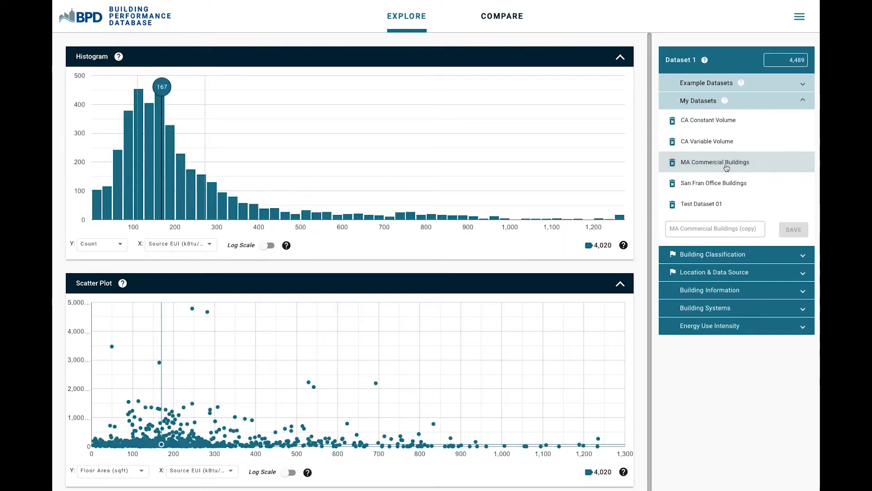
{"action": "mouse_move", "coordinate": [161, 86]}
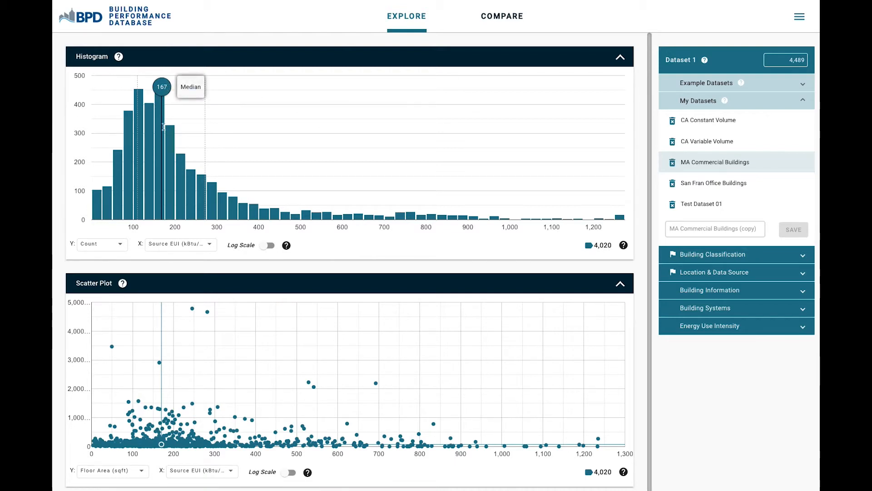
{"action": "mouse_move", "coordinate": [227, 207]}
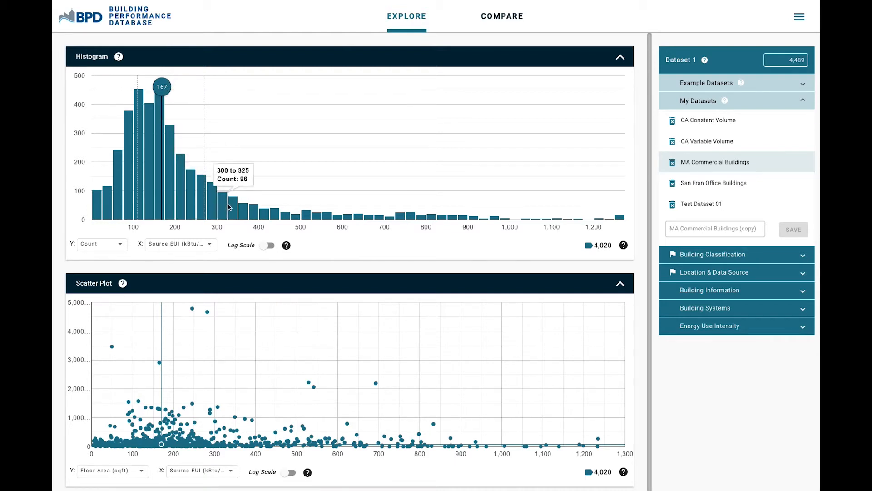
{"action": "mouse_move", "coordinate": [266, 214]}
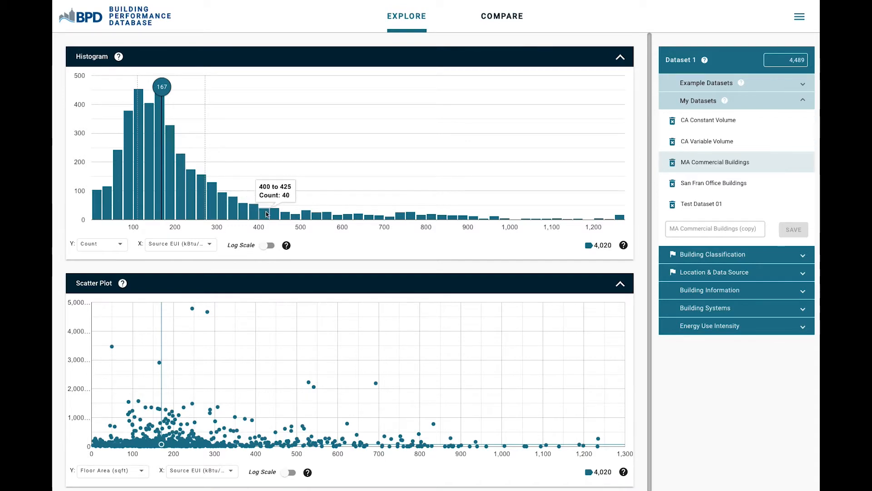
{"action": "mouse_move", "coordinate": [334, 220]}
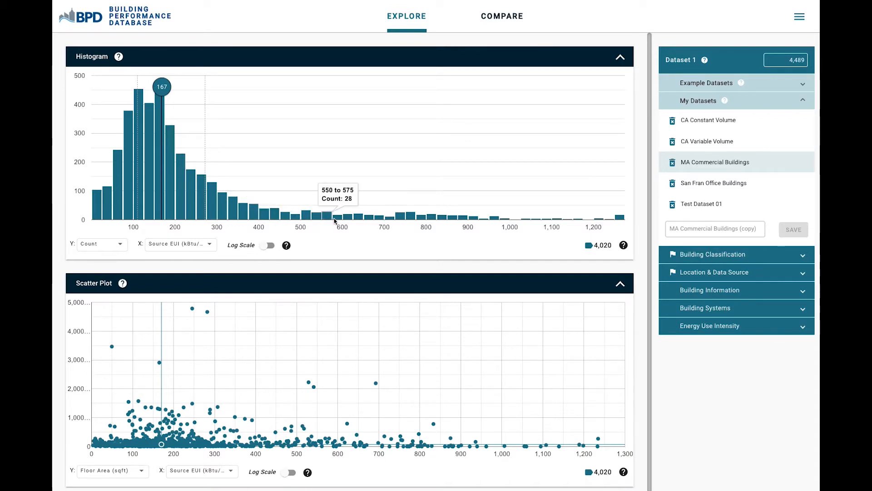
{"action": "left_click", "coordinate": [621, 57]}
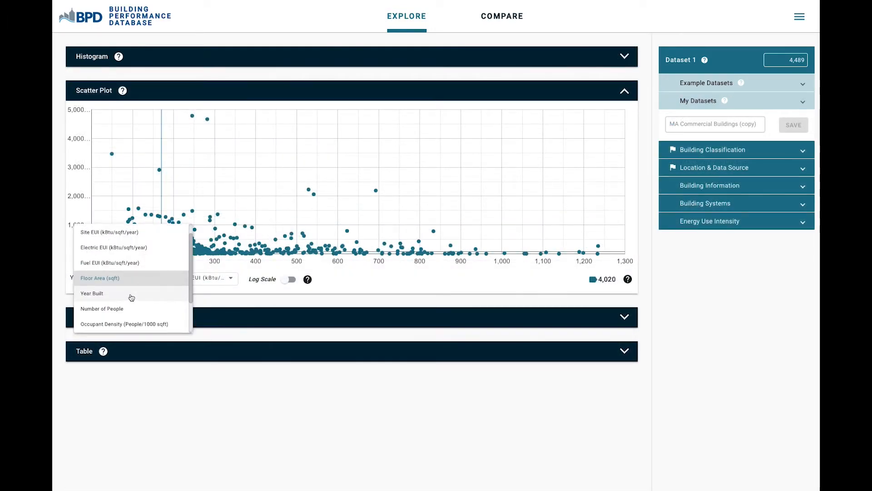
- Plot Year Built against Source EUI and switch on the scatter plot's log scale
{"action": "left_click", "coordinate": [91, 293]}
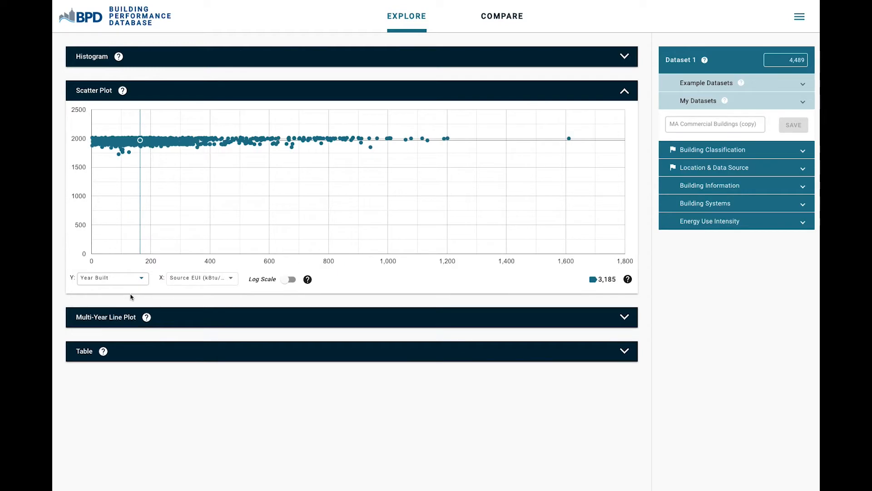
{"action": "mouse_move", "coordinate": [159, 145]}
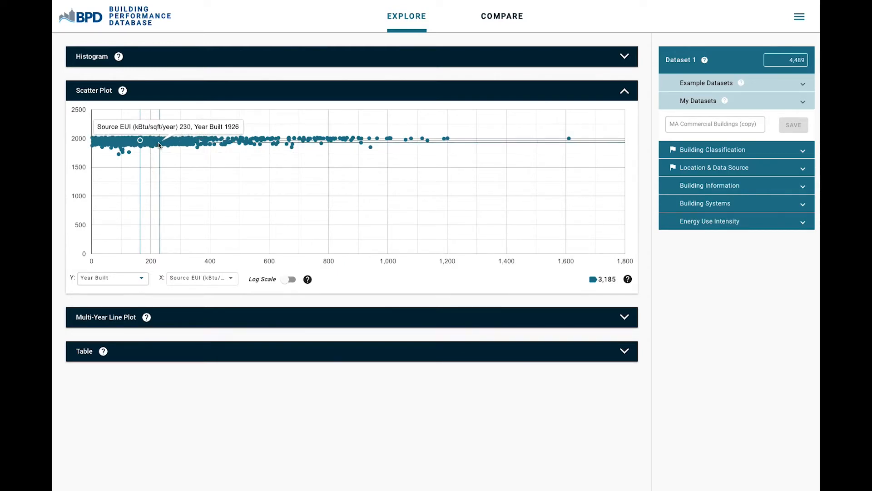
{"action": "mouse_move", "coordinate": [289, 282]}
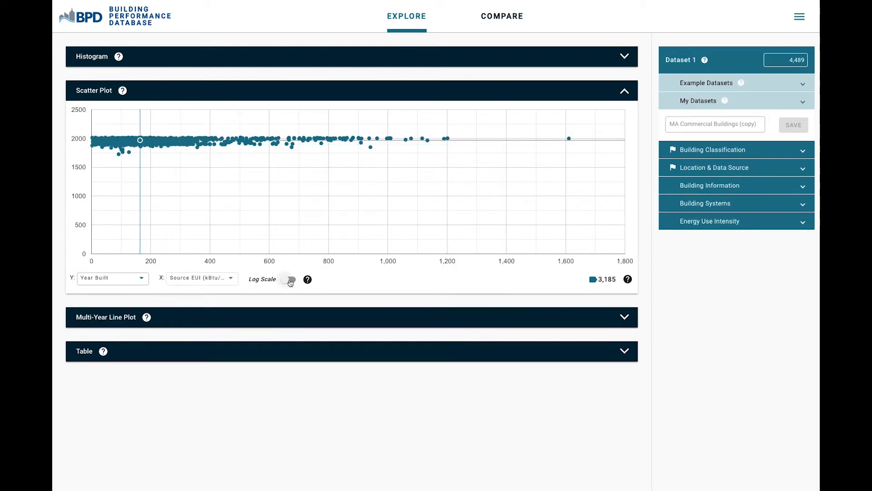
{"action": "left_click", "coordinate": [288, 279]}
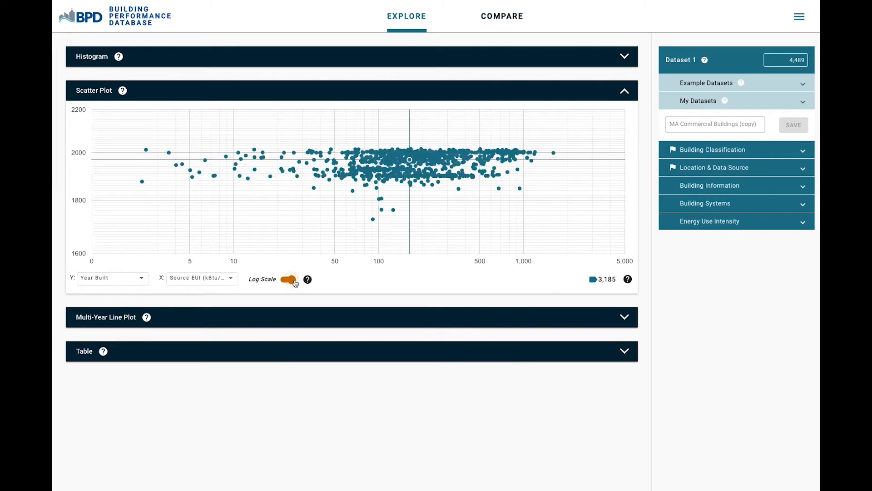
{"action": "mouse_move", "coordinate": [396, 178]}
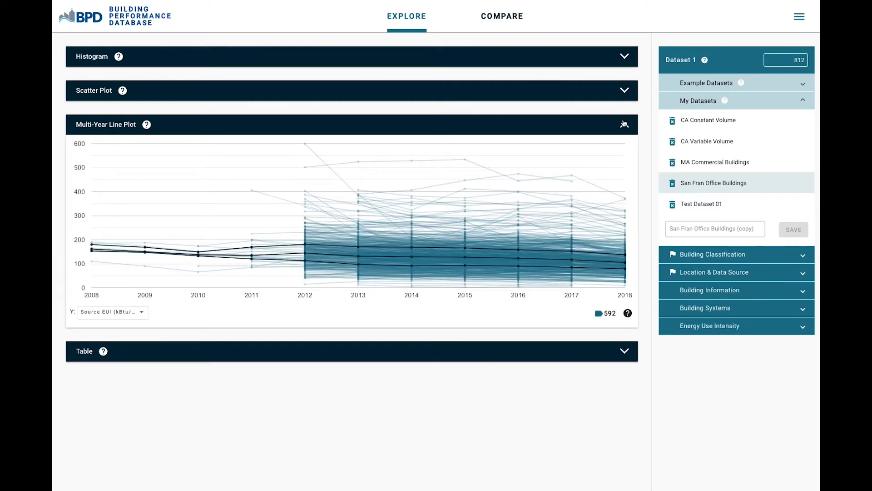
{"action": "mouse_move", "coordinate": [144, 253]}
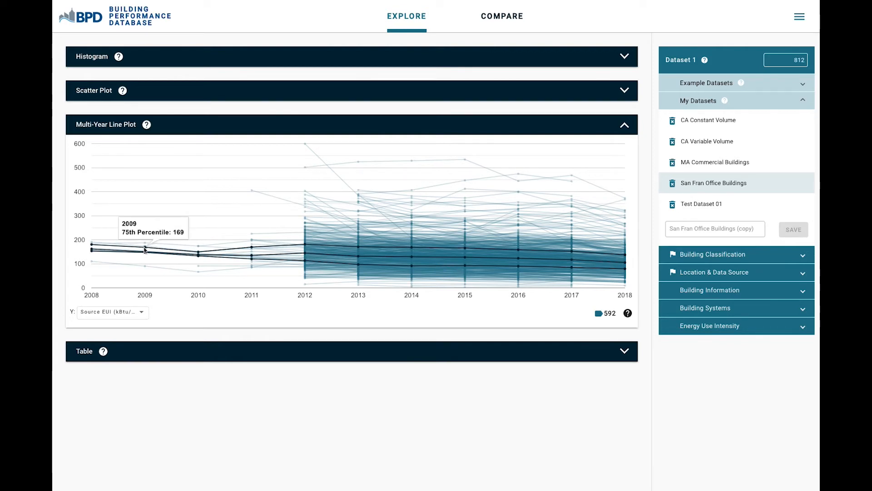
{"action": "mouse_move", "coordinate": [172, 251]}
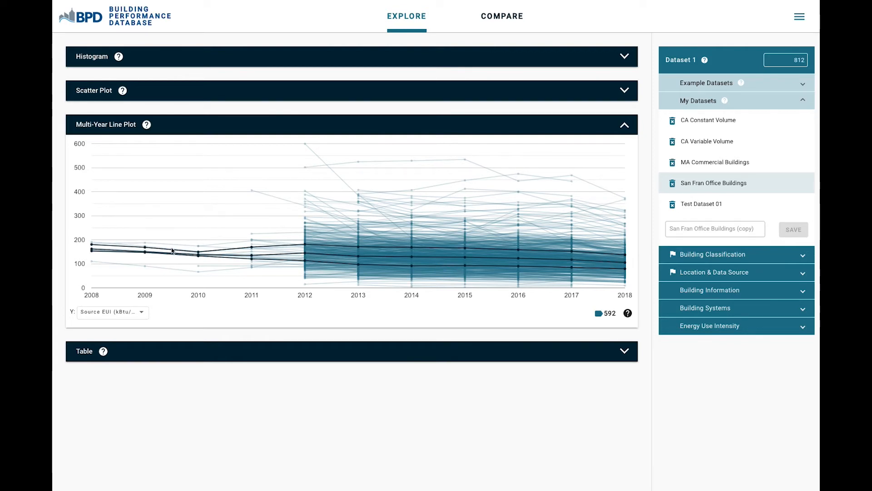
{"action": "mouse_move", "coordinate": [251, 248]}
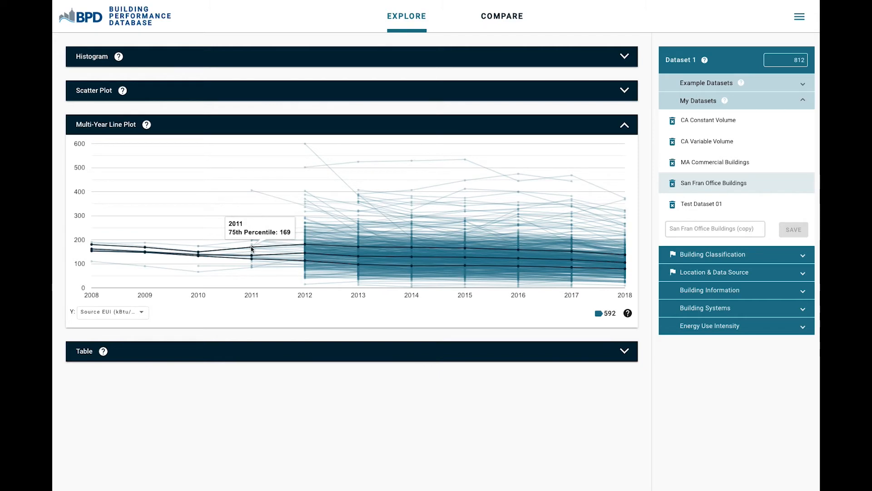
{"action": "mouse_move", "coordinate": [414, 250]}
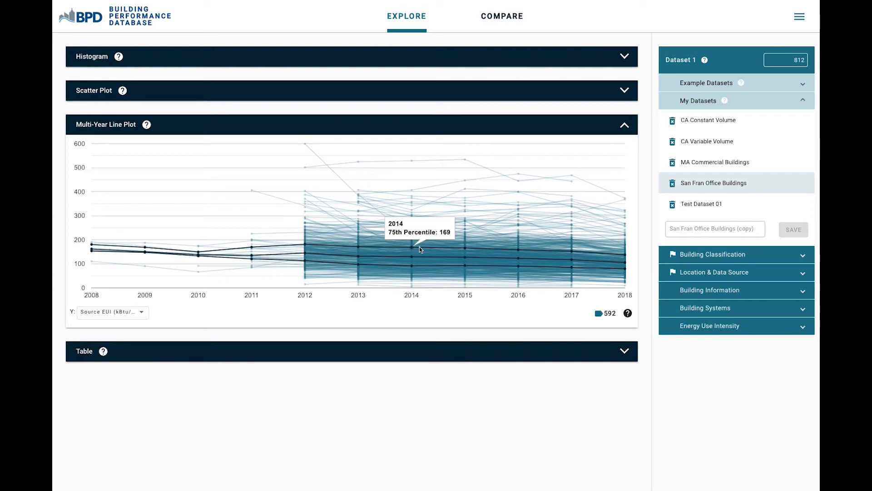
{"action": "mouse_move", "coordinate": [571, 254]}
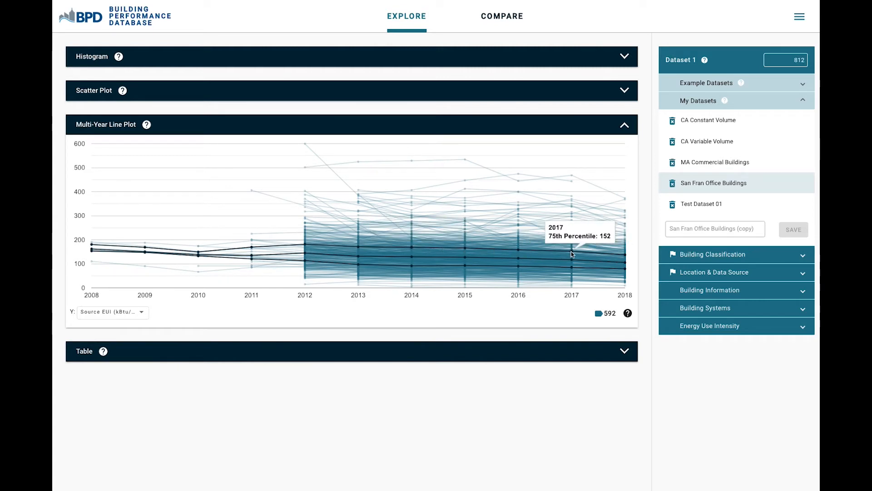
{"action": "mouse_move", "coordinate": [625, 257]}
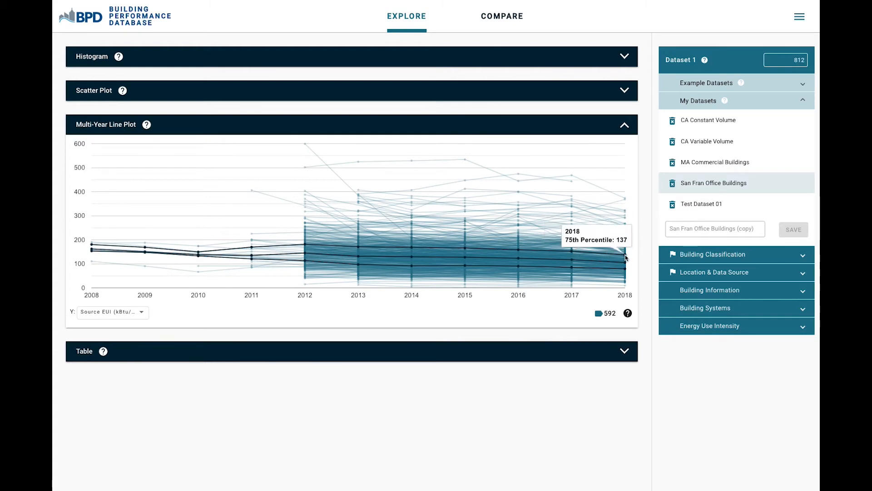
{"action": "mouse_move", "coordinate": [604, 262]}
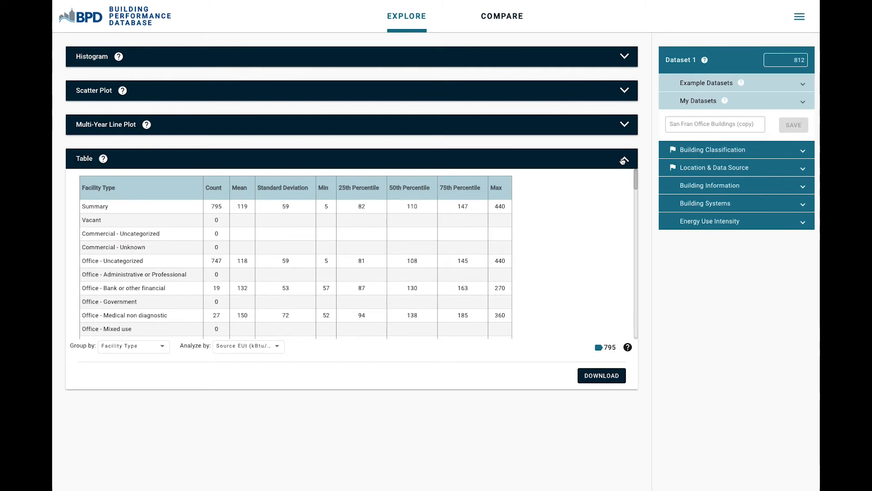
- Switch to COMPARE mode to overlay two datasets
{"action": "left_click", "coordinate": [503, 16]}
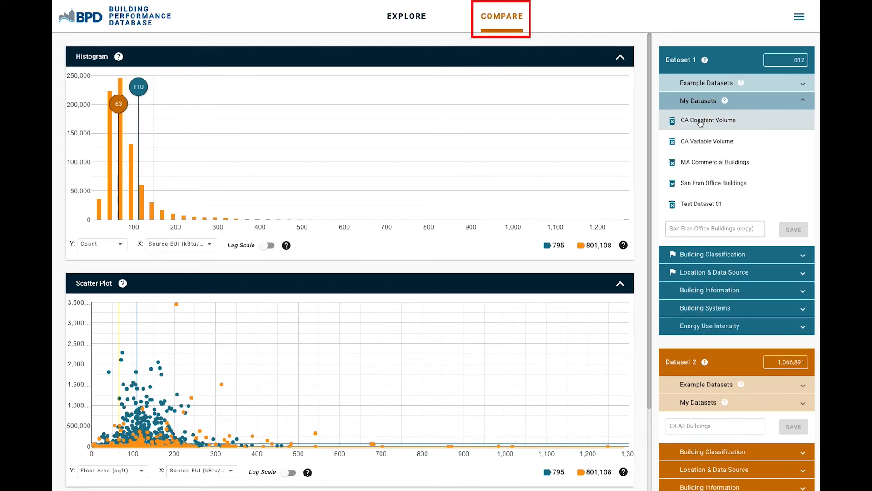
- Compare CA Constant Volume (102 buildings) against CA Variable Volume (111 buildings)
{"action": "left_click", "coordinate": [708, 120]}
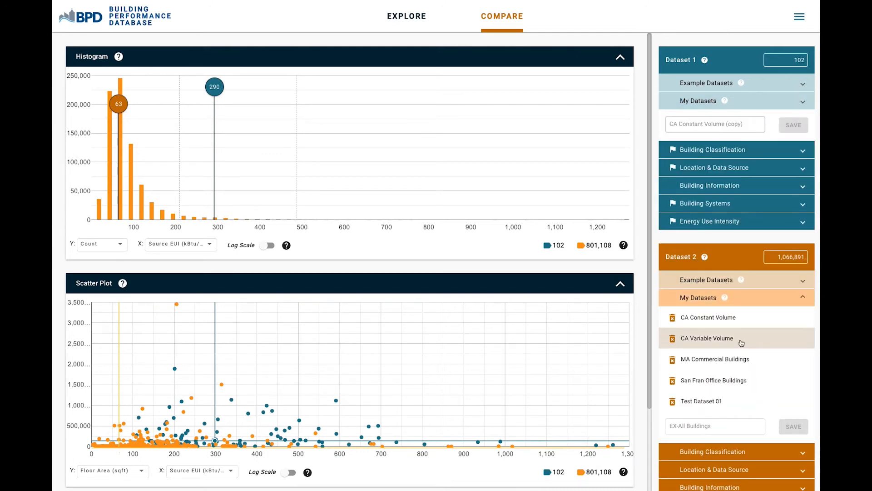
{"action": "left_click", "coordinate": [707, 338]}
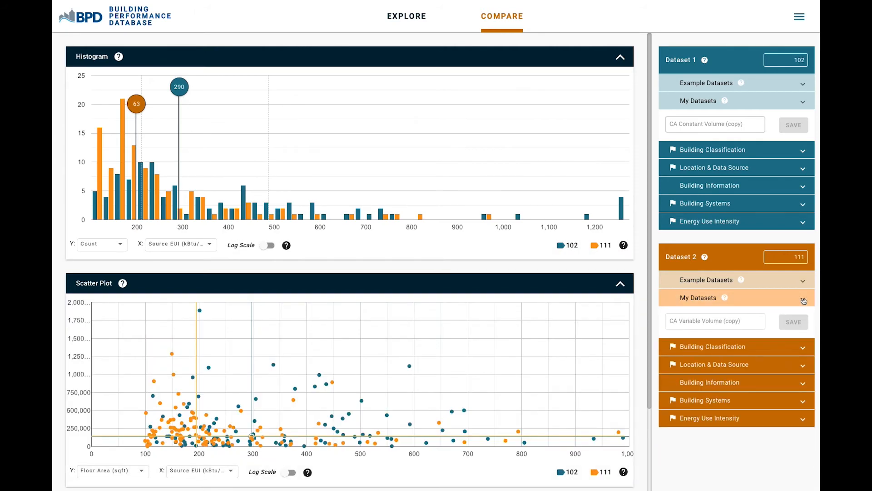
{"action": "mouse_move", "coordinate": [145, 111]}
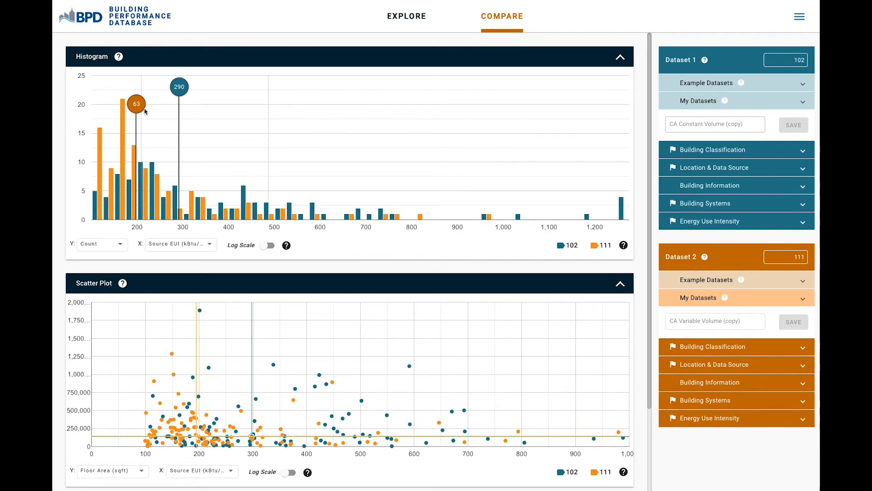
{"action": "mouse_move", "coordinate": [179, 87]}
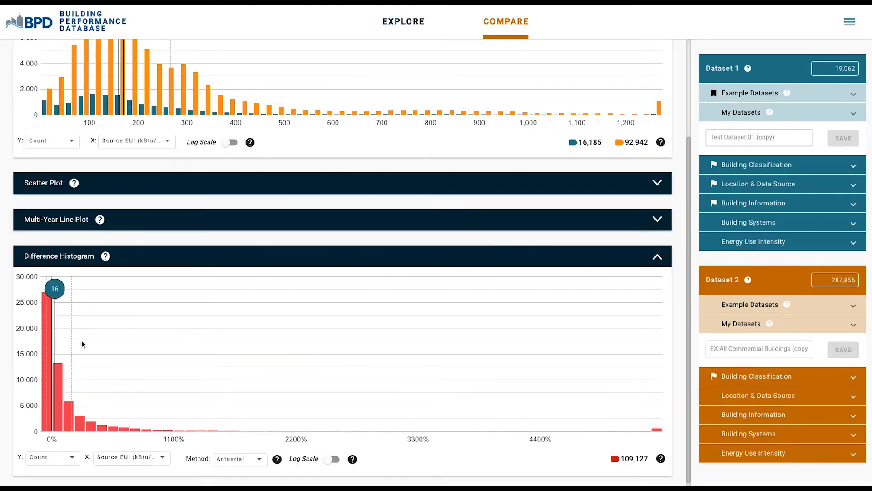
{"action": "mouse_move", "coordinate": [54, 290]}
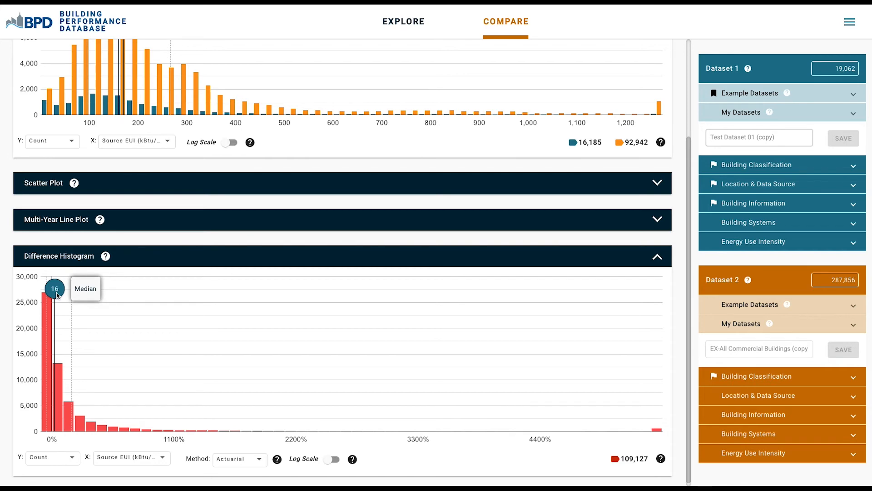
{"action": "mouse_move", "coordinate": [136, 435]}
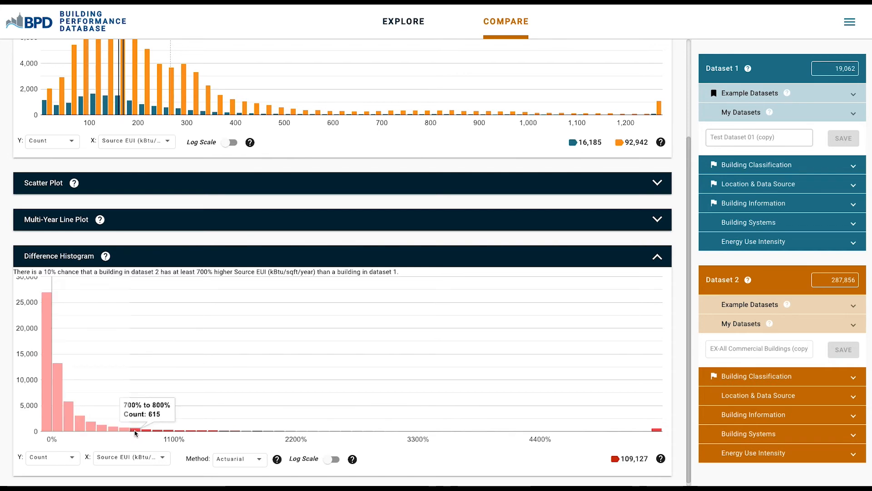